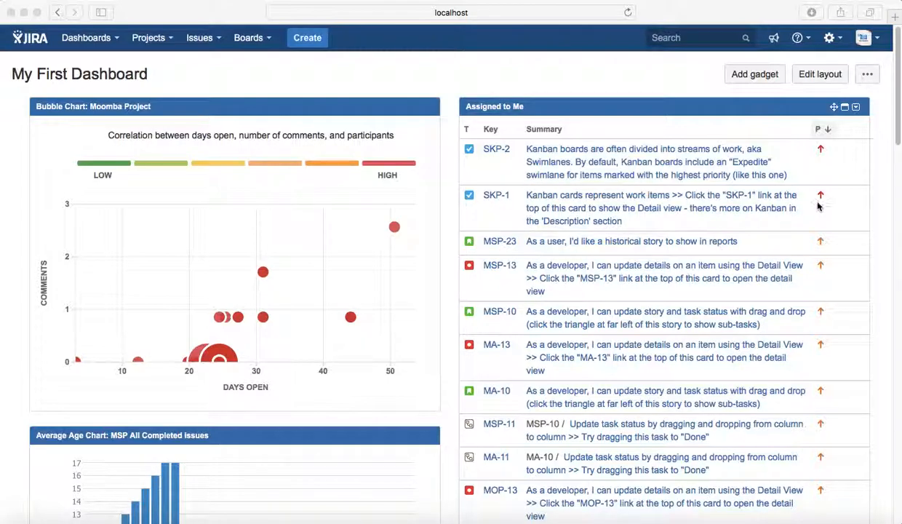
{"action": "mouse_move", "coordinate": [818, 207]}
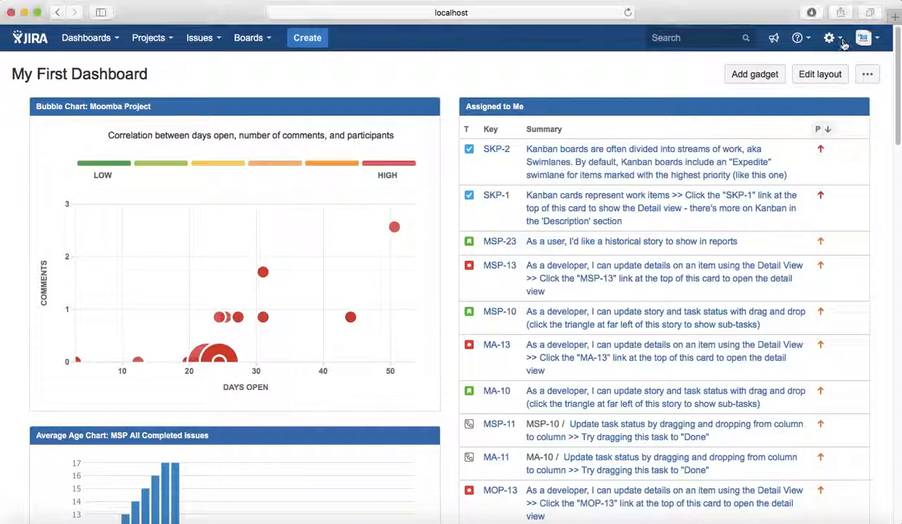
- Go from the dashboard into Jira's site administration via the gear menu
{"action": "left_click", "coordinate": [829, 38]}
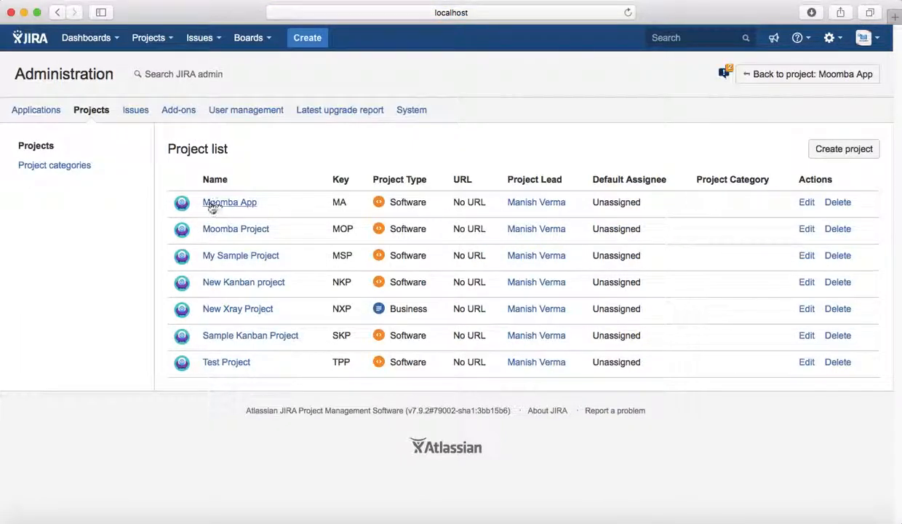
{"action": "mouse_move", "coordinate": [451, 366]}
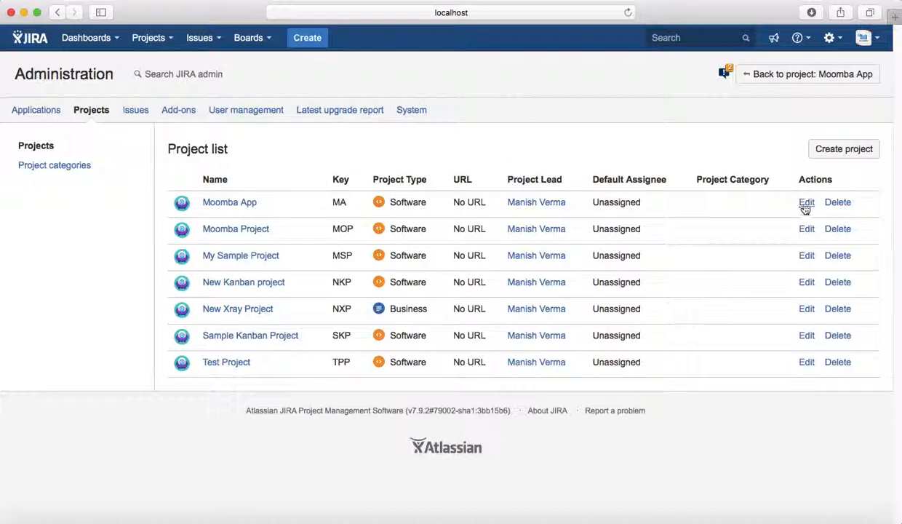
{"action": "mouse_move", "coordinate": [216, 413]}
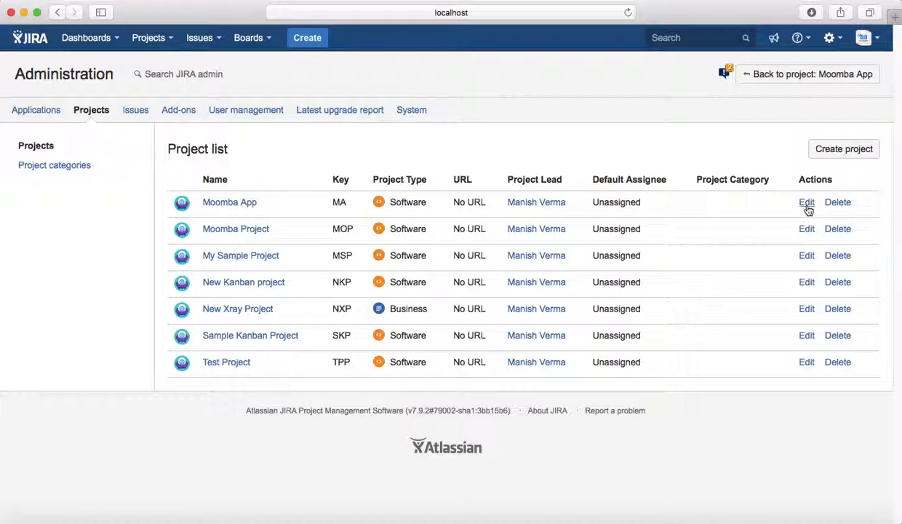
{"action": "left_click", "coordinate": [805, 203]}
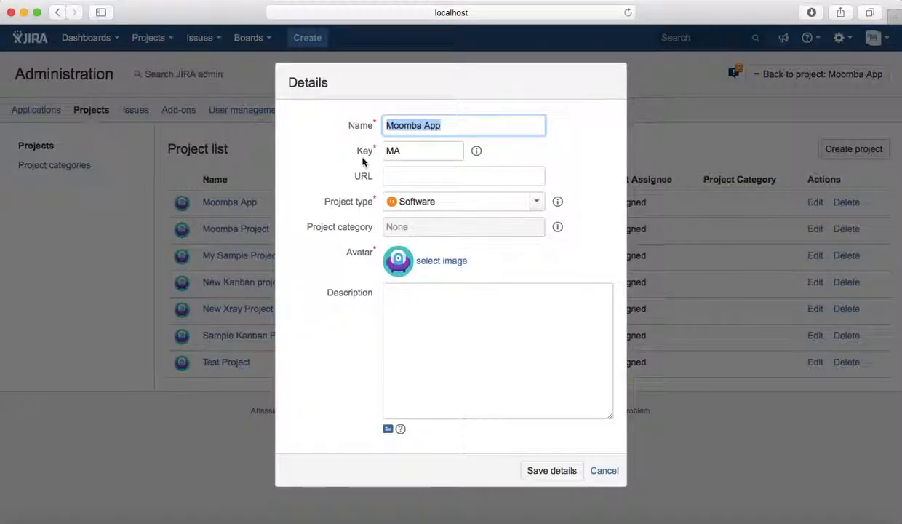
{"action": "mouse_move", "coordinate": [375, 169]}
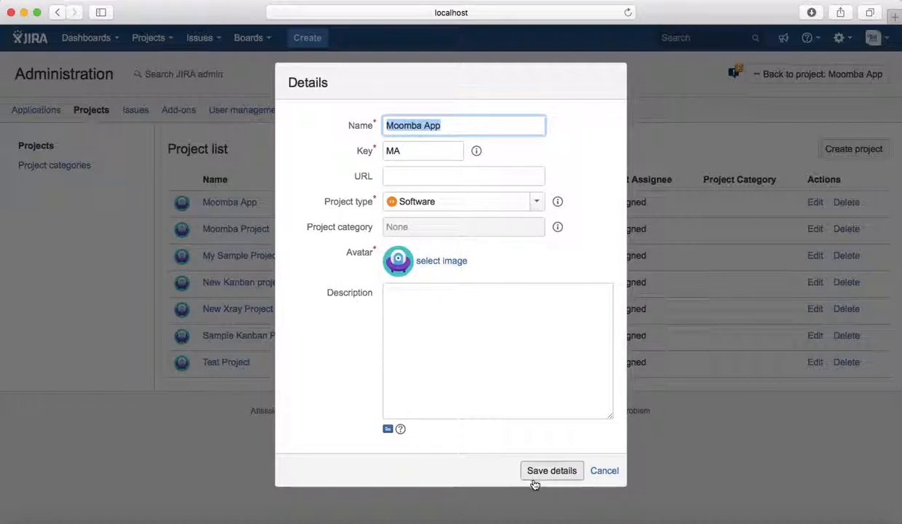
{"action": "mouse_move", "coordinate": [605, 471]}
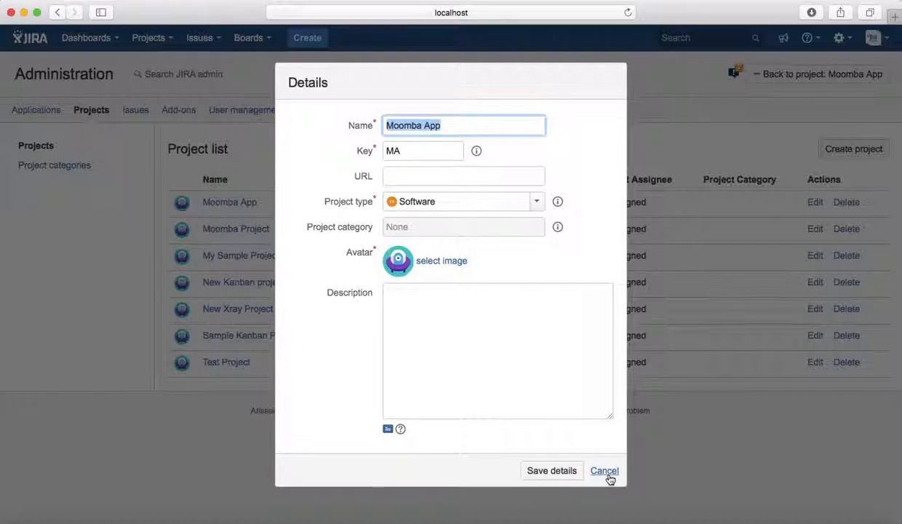
{"action": "left_click", "coordinate": [605, 470]}
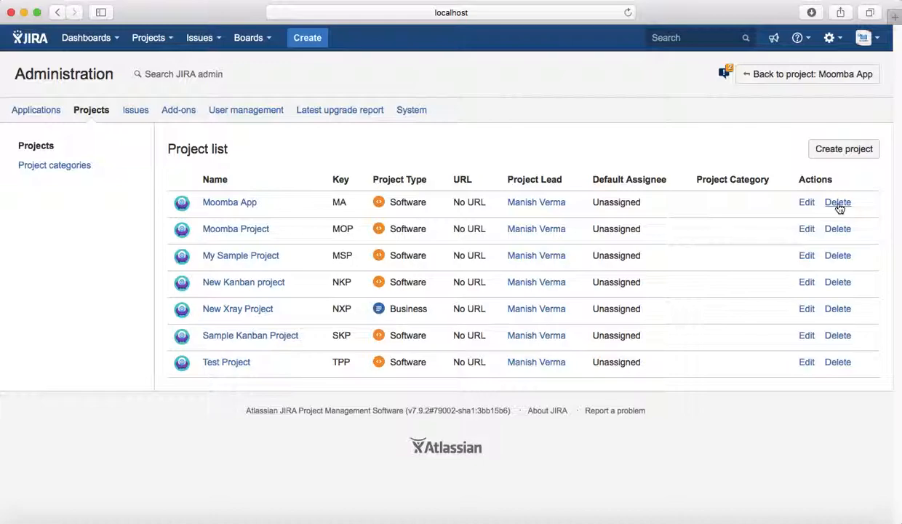
{"action": "mouse_move", "coordinate": [838, 228]}
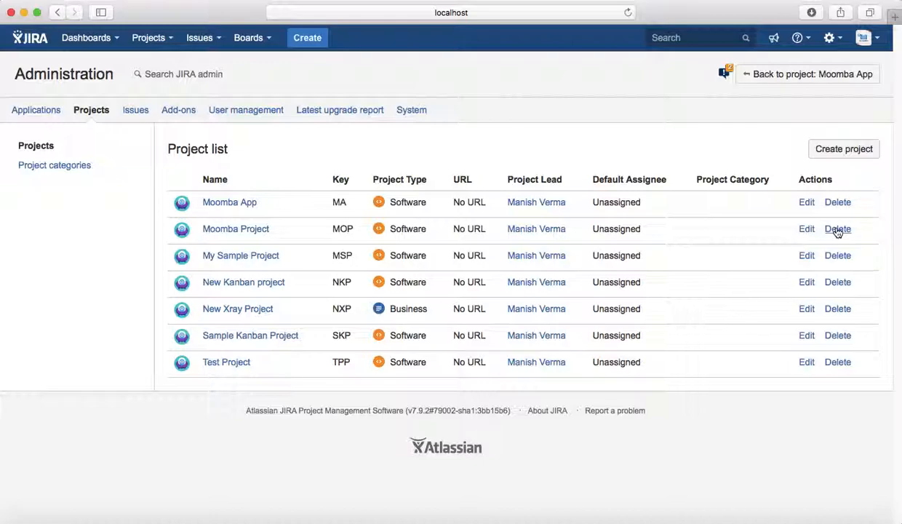
- Delete a project from the admin list and enter the administrator password to confirm access
{"action": "left_click", "coordinate": [838, 229]}
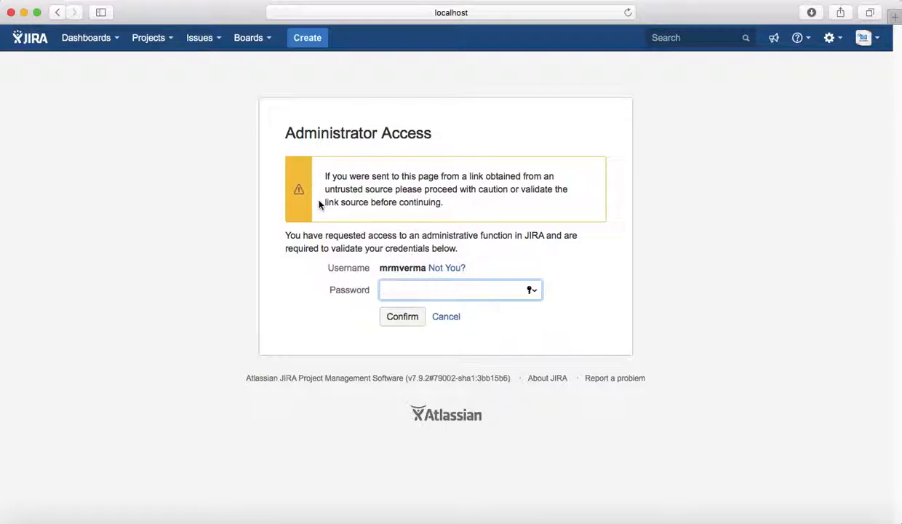
{"action": "type", "text": "password"}
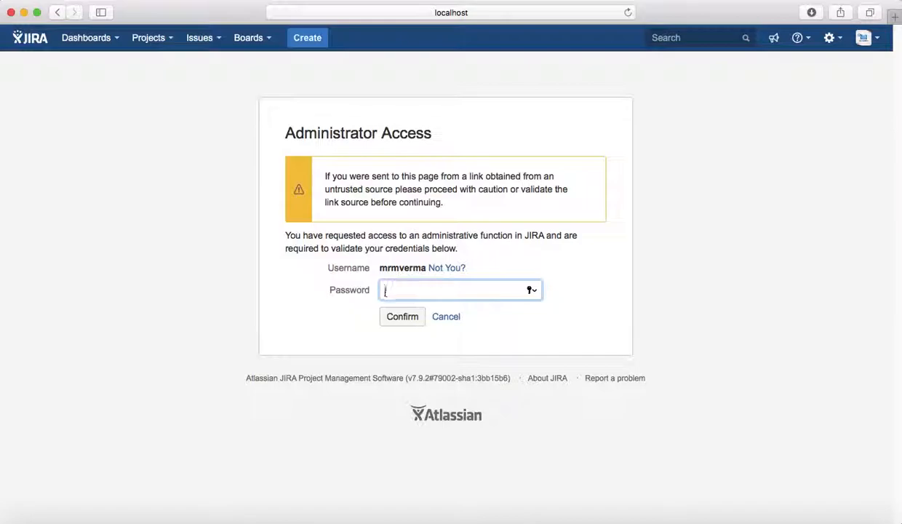